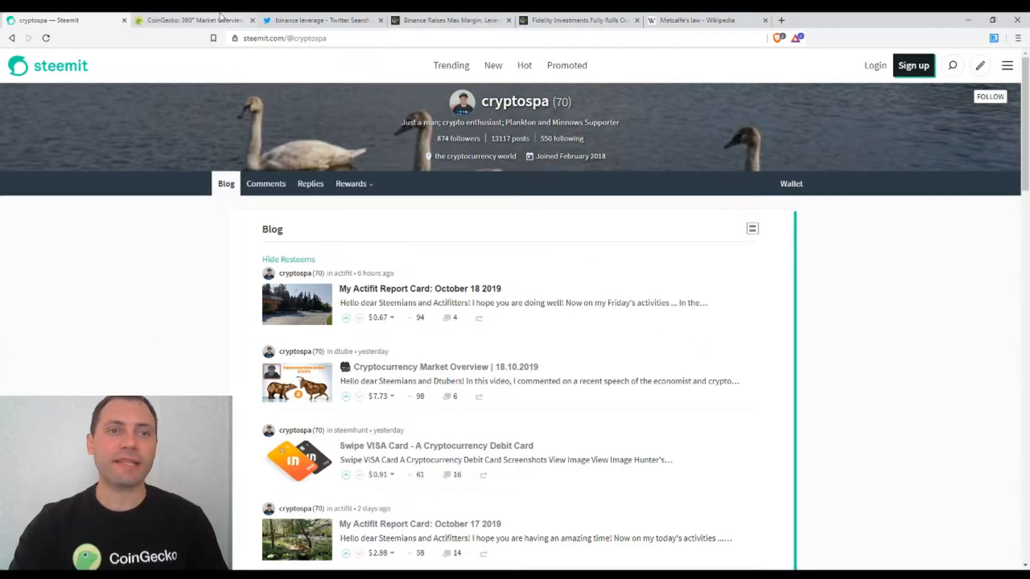
Step: Switch to the CoinGecko tab showing the top-100 coins table with Bitcoin near $8,042
{"action": "left_click", "coordinate": [191, 19]}
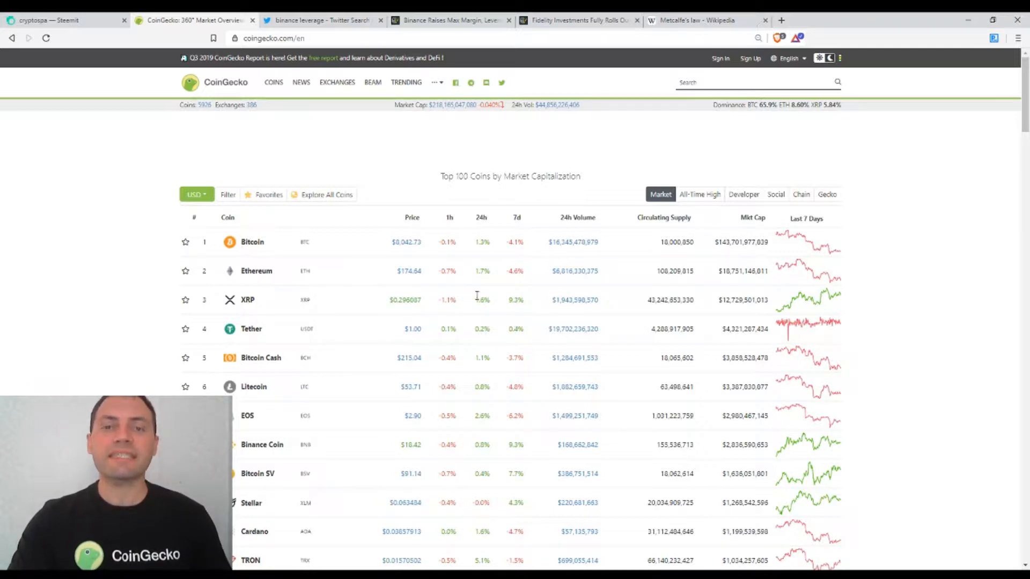
{"action": "mouse_move", "coordinate": [461, 303]}
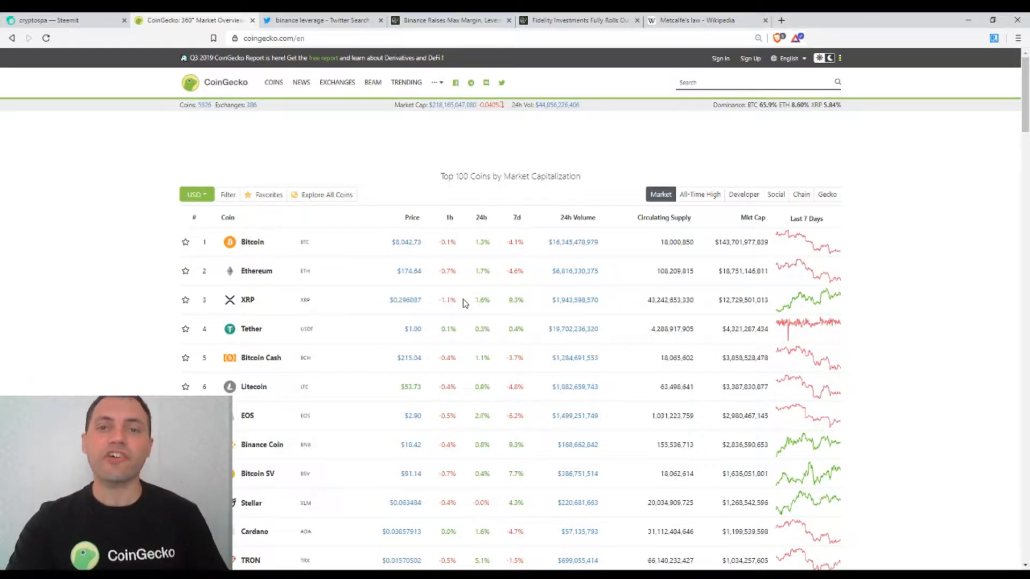
{"action": "mouse_move", "coordinate": [478, 285]}
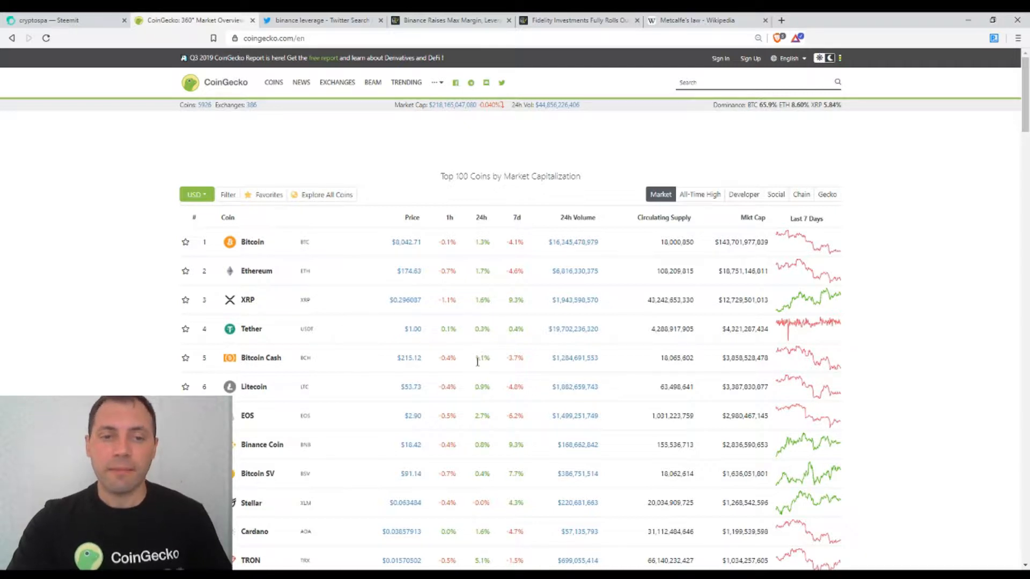
{"action": "mouse_move", "coordinate": [474, 418]}
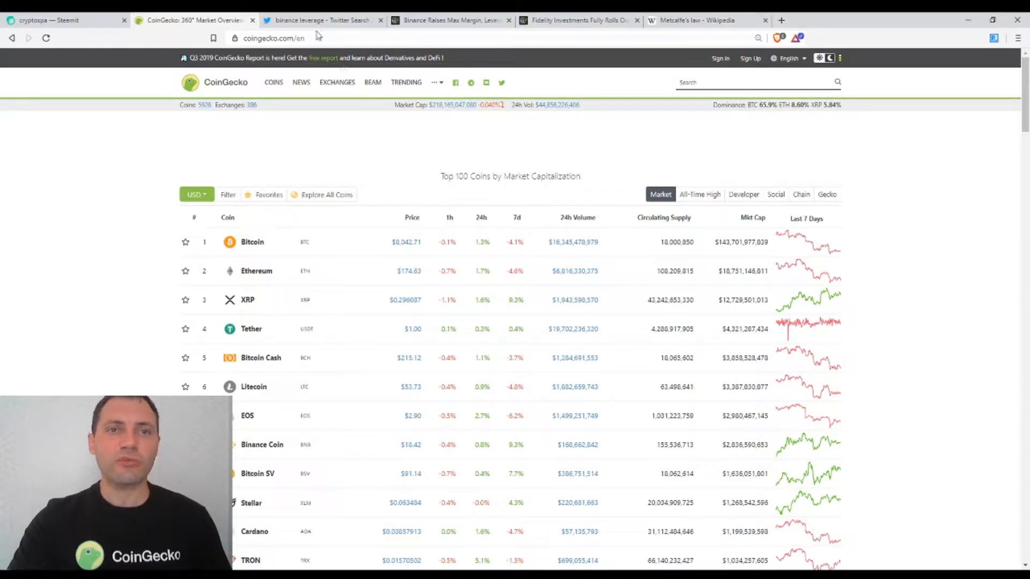
Step: View the 125x leverage tweet results, then the Cointelegraph article on Binance's leverage raise
{"action": "left_click", "coordinate": [319, 19]}
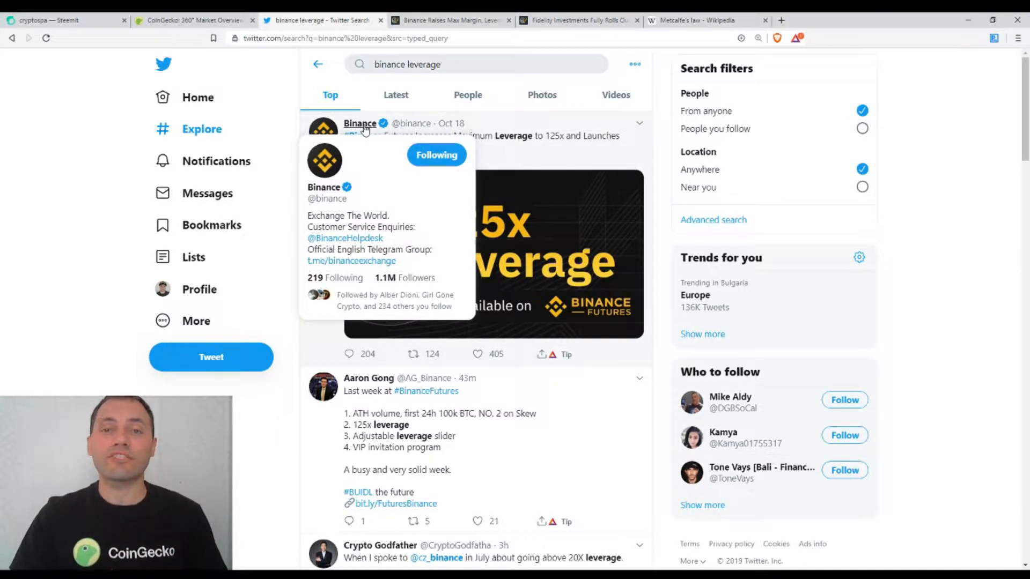
{"action": "mouse_move", "coordinate": [941, 218]}
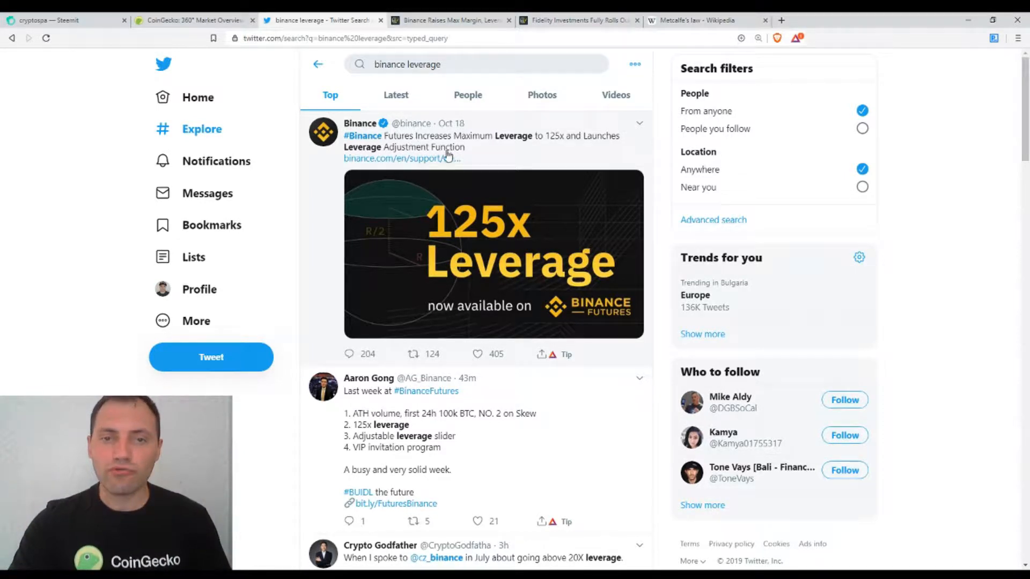
{"action": "mouse_move", "coordinate": [475, 149]}
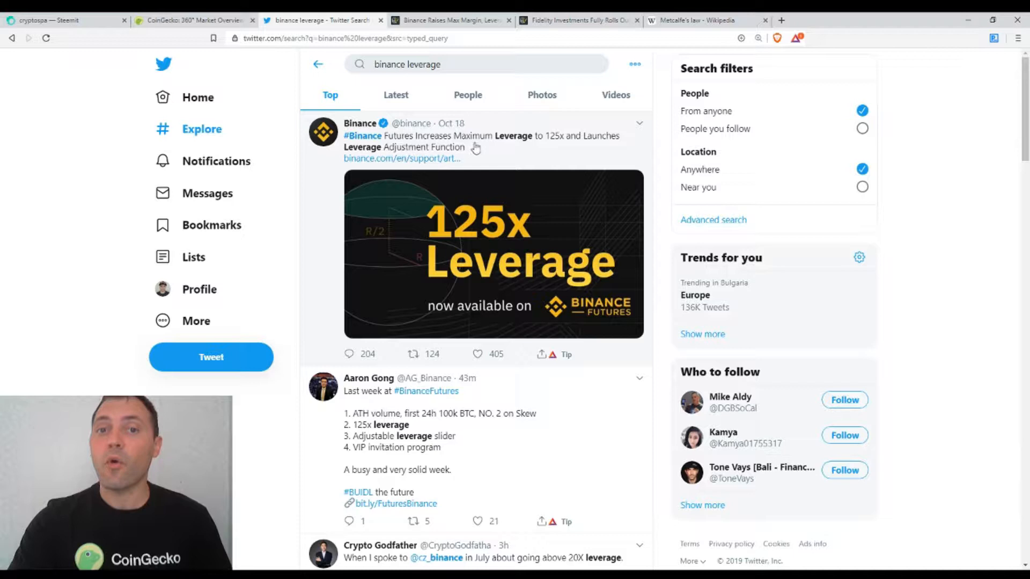
{"action": "mouse_move", "coordinate": [517, 143]}
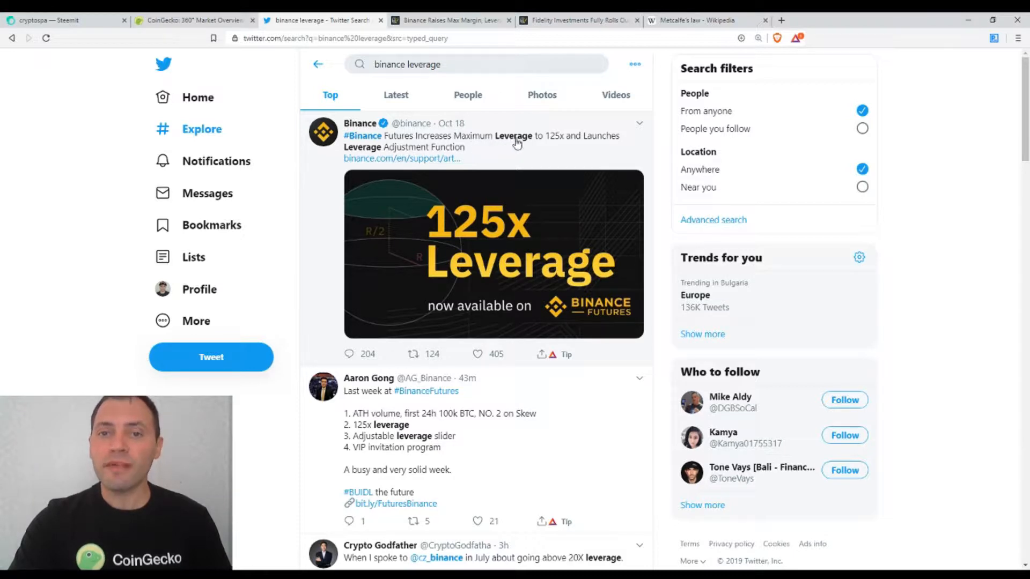
{"action": "mouse_move", "coordinate": [557, 146]}
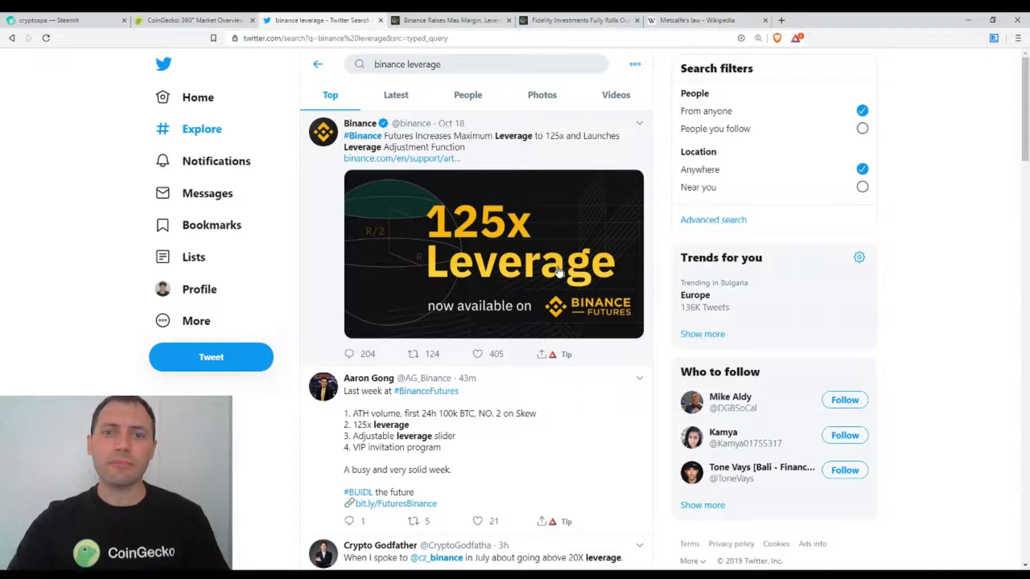
{"action": "mouse_move", "coordinate": [452, 238]}
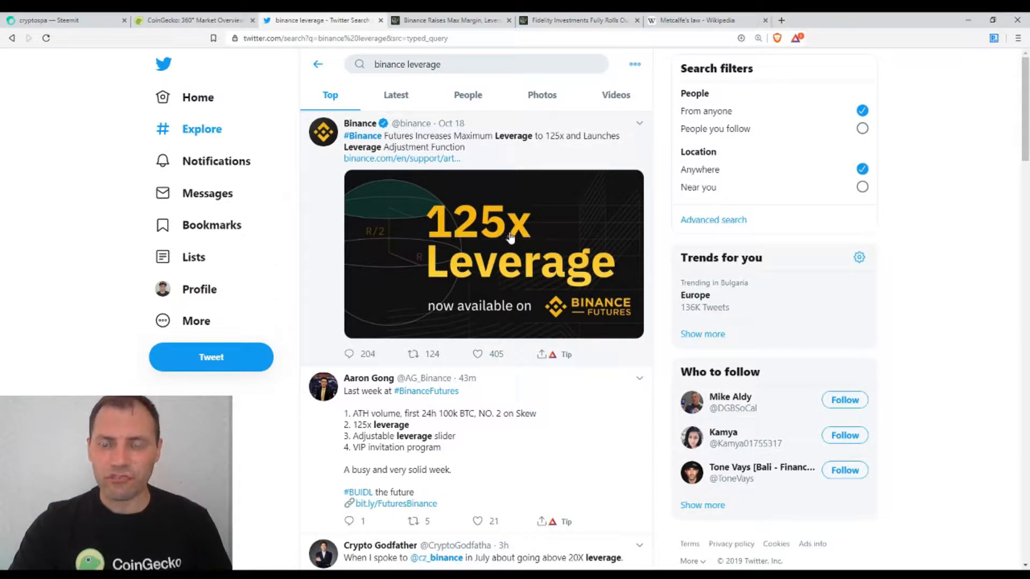
{"action": "mouse_move", "coordinate": [618, 290]}
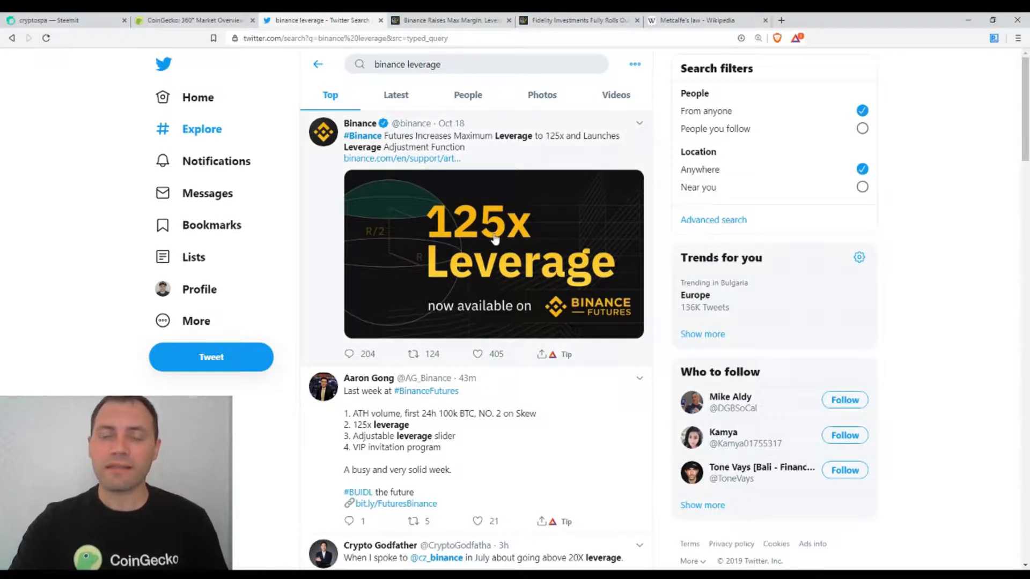
{"action": "mouse_move", "coordinate": [655, 294]}
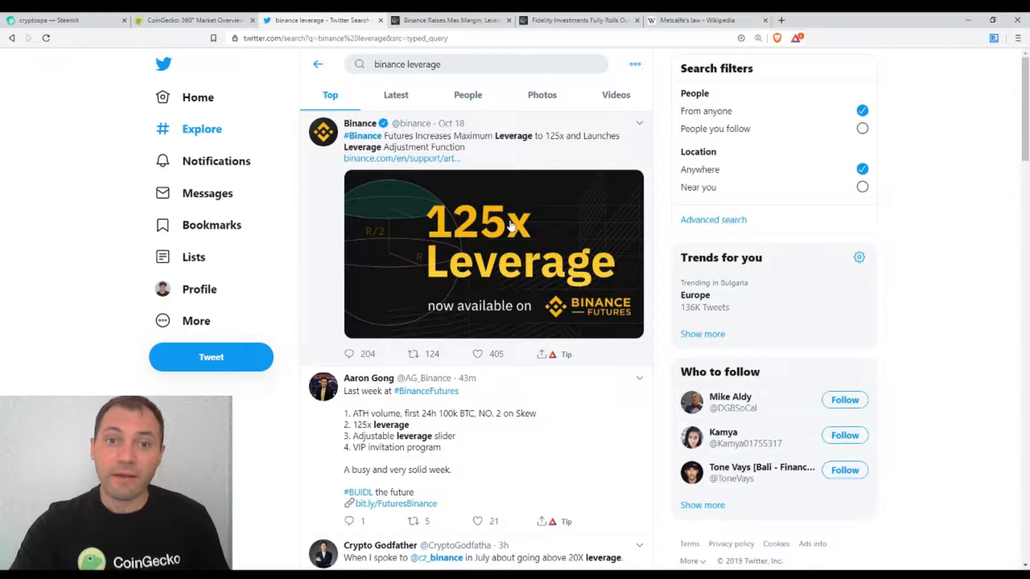
{"action": "mouse_move", "coordinate": [663, 270]}
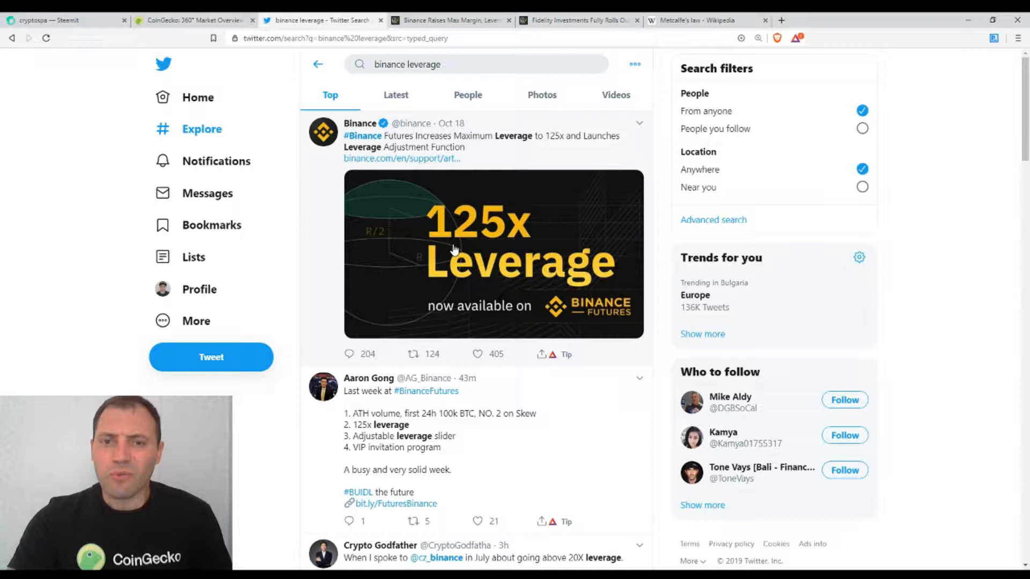
{"action": "mouse_move", "coordinate": [629, 261]}
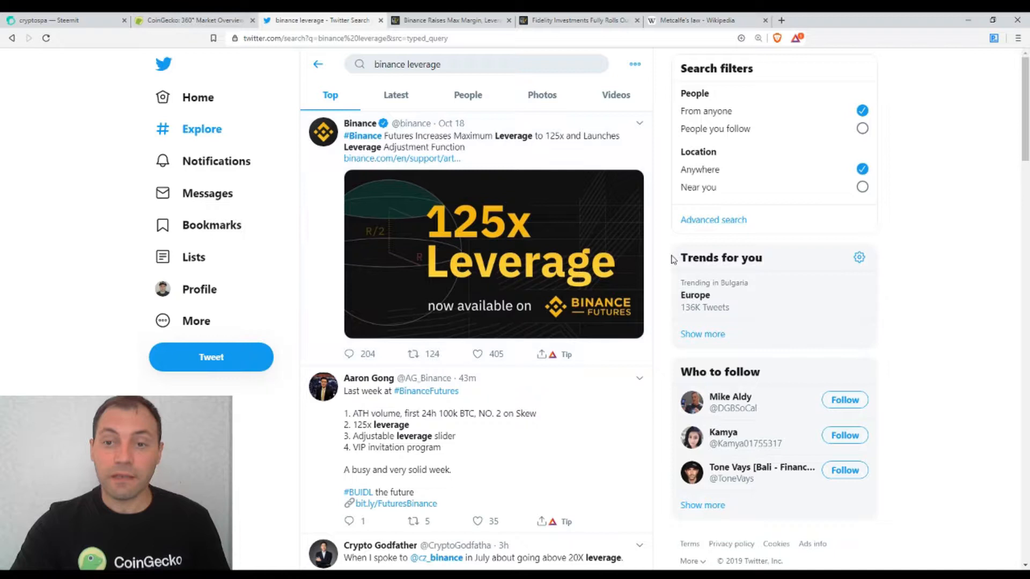
{"action": "mouse_move", "coordinate": [626, 266]}
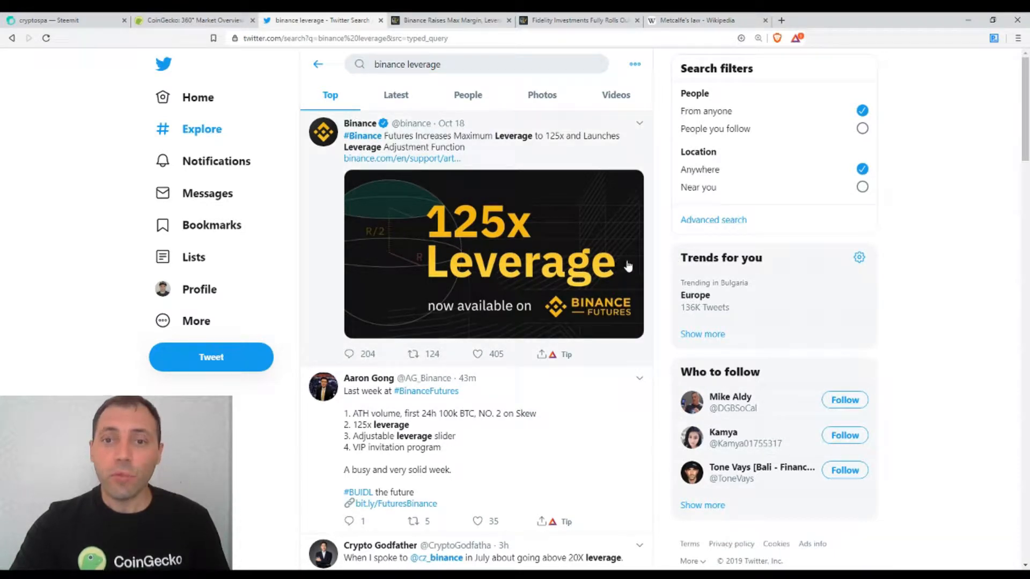
{"action": "mouse_move", "coordinate": [585, 232]}
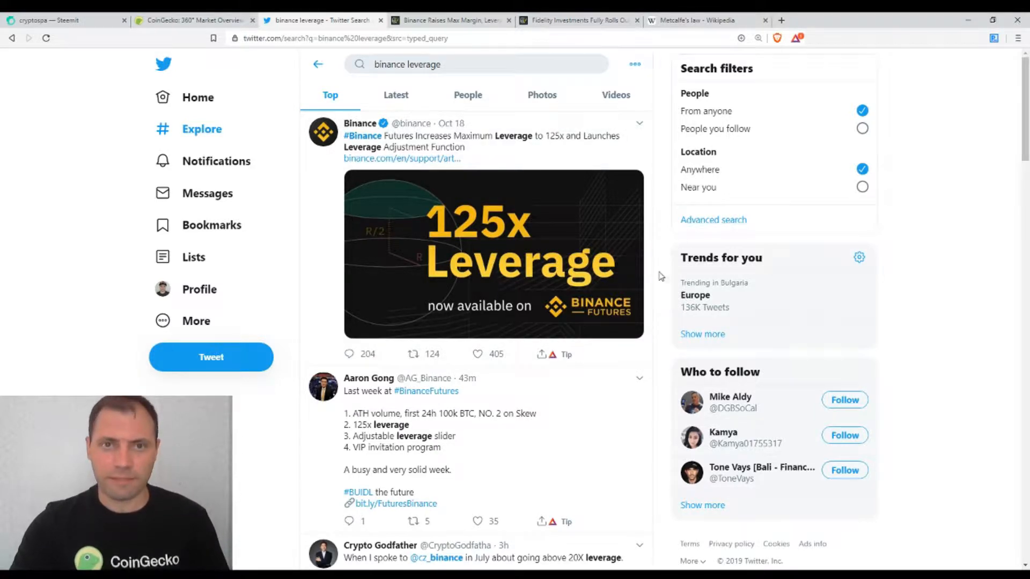
{"action": "left_click", "coordinate": [450, 20]}
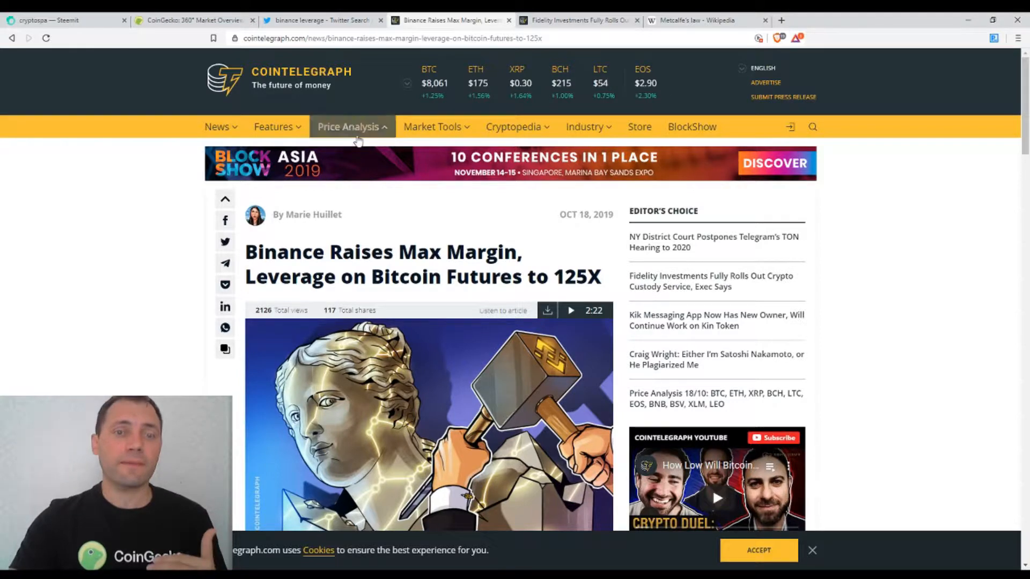
{"action": "mouse_move", "coordinate": [353, 100]}
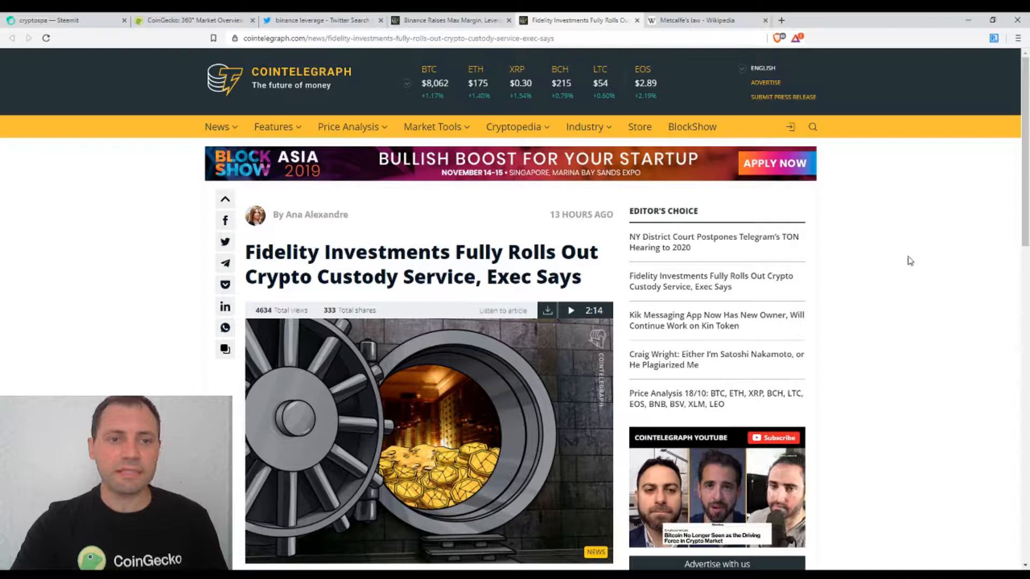
Step: Highlight the Fidelity headline and read down through the Coinbase Custody comparison, then back up
{"action": "scroll", "scroll_direction": "down", "scroll_amount": 3}
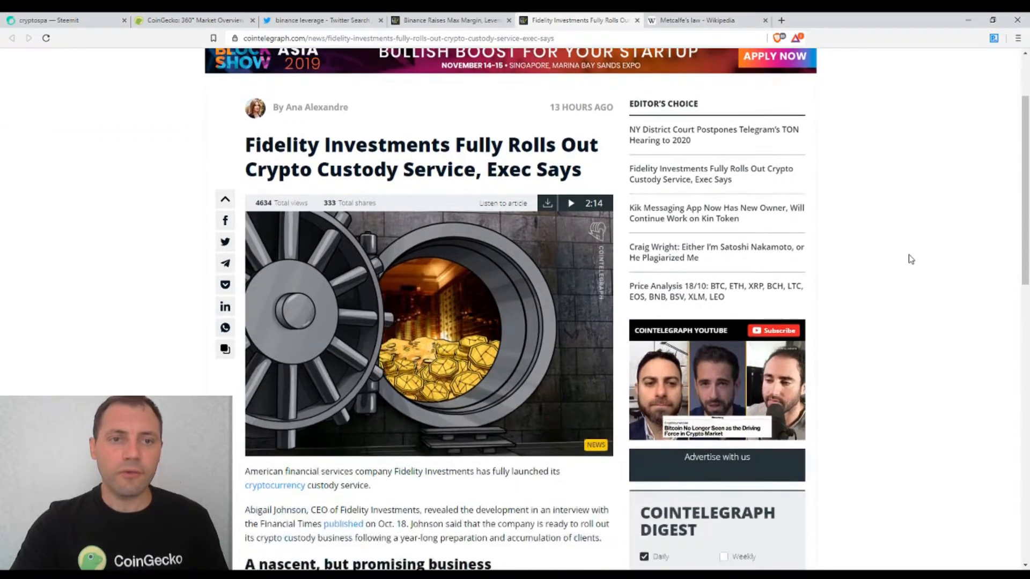
{"action": "left_click_drag", "start_coordinate": [245, 145], "coordinate": [421, 145]}
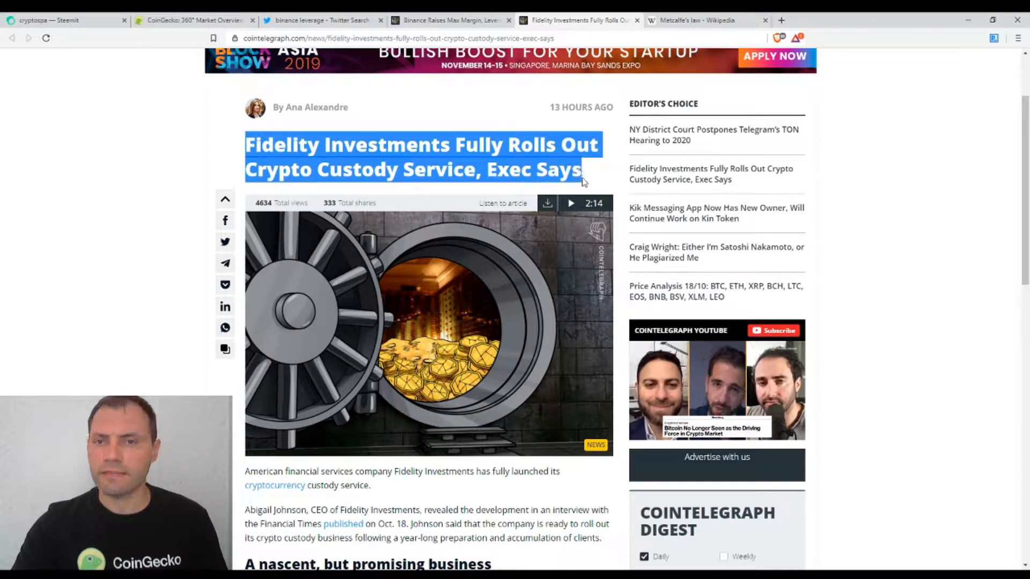
{"action": "scroll", "scroll_direction": "down", "scroll_amount": 3}
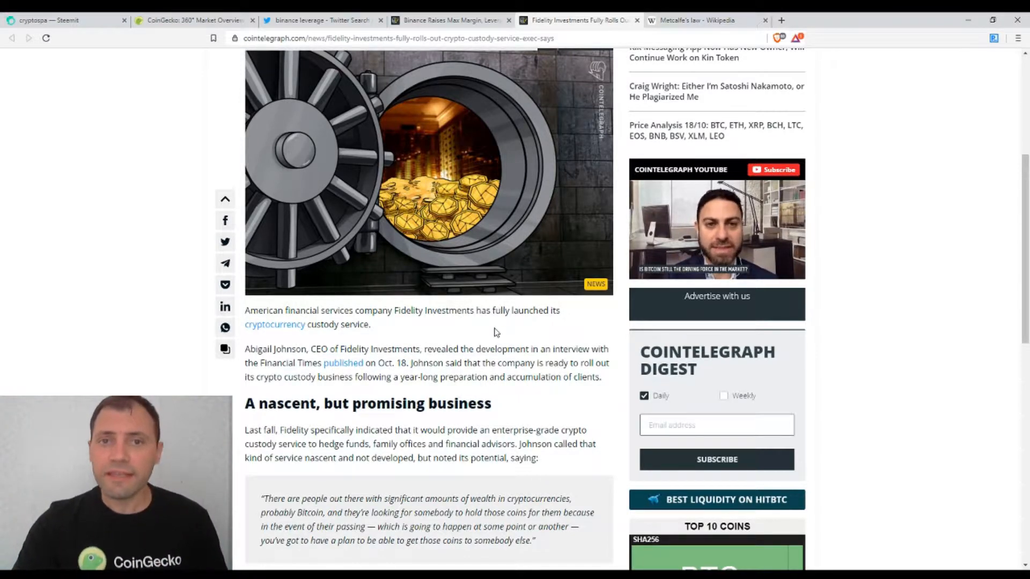
{"action": "scroll", "scroll_direction": "down", "scroll_amount": 3}
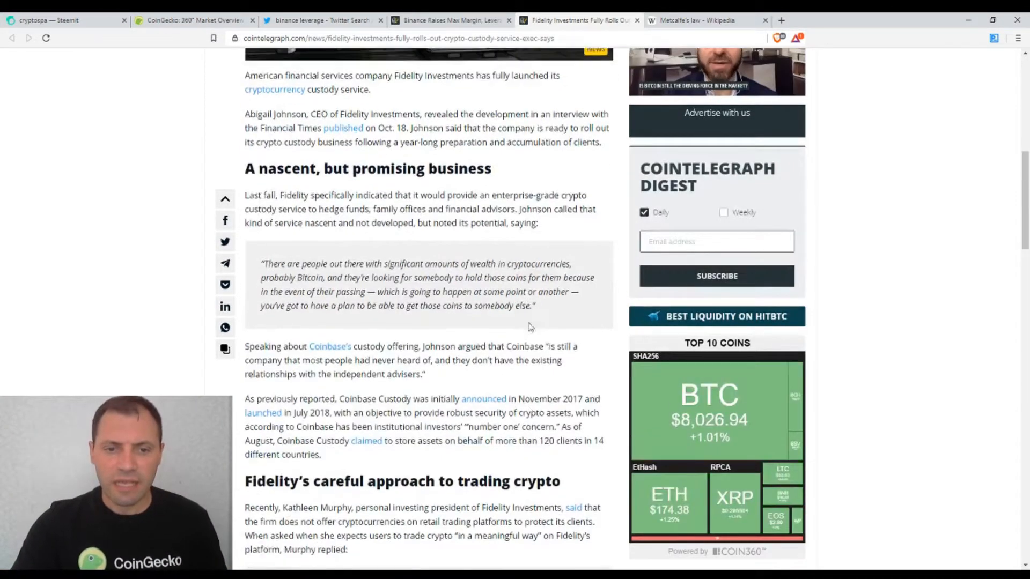
{"action": "scroll", "scroll_direction": "down", "scroll_amount": 3}
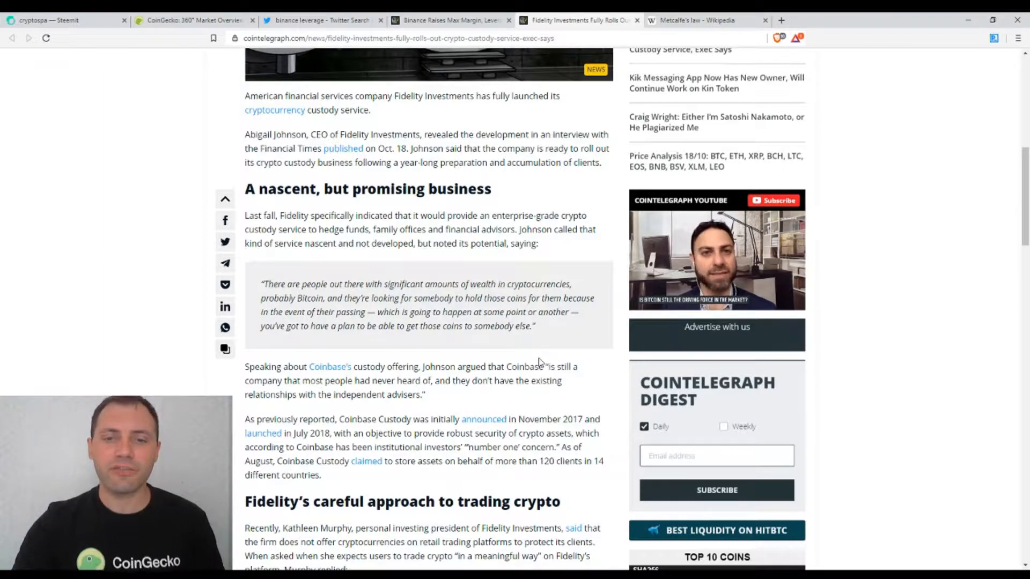
{"action": "scroll", "scroll_direction": "up", "scroll_amount": 3}
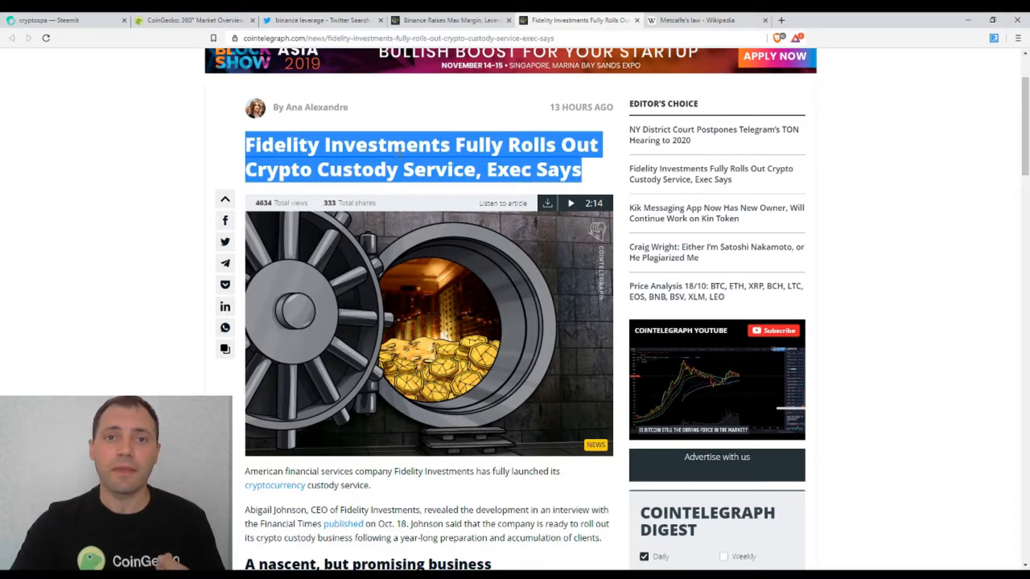
Step: Highlight 'Investments' in the headline, then switch to Wikipedia's Metcalfe's law article
{"action": "double_click", "coordinate": [387, 145]}
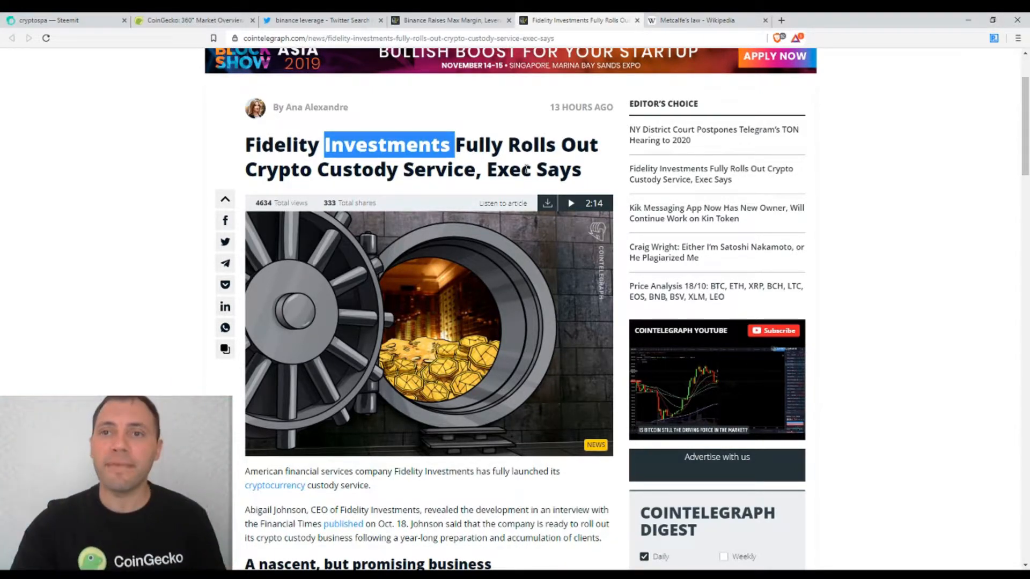
{"action": "left_click", "coordinate": [706, 19]}
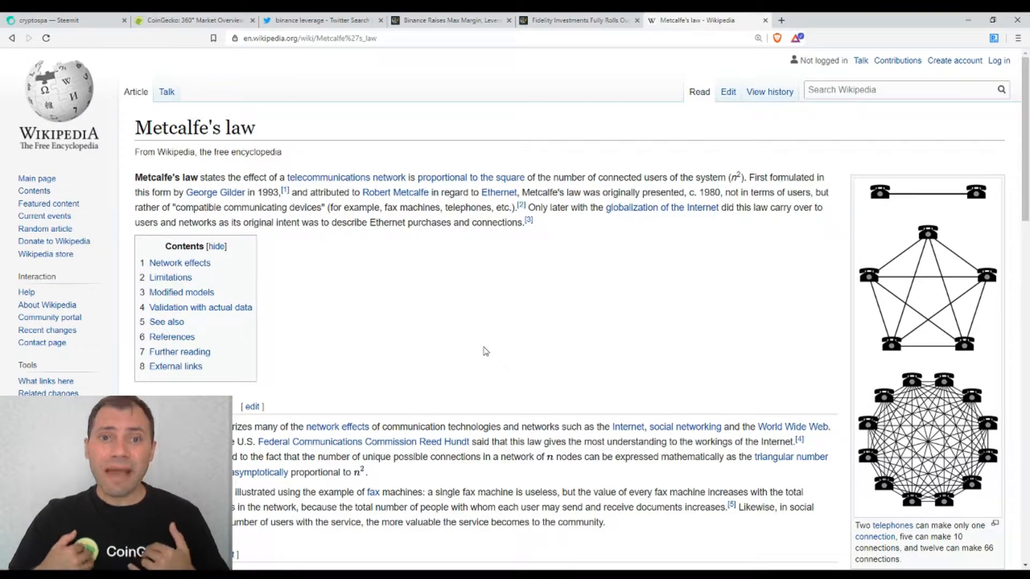
{"action": "left_click", "coordinate": [194, 19]}
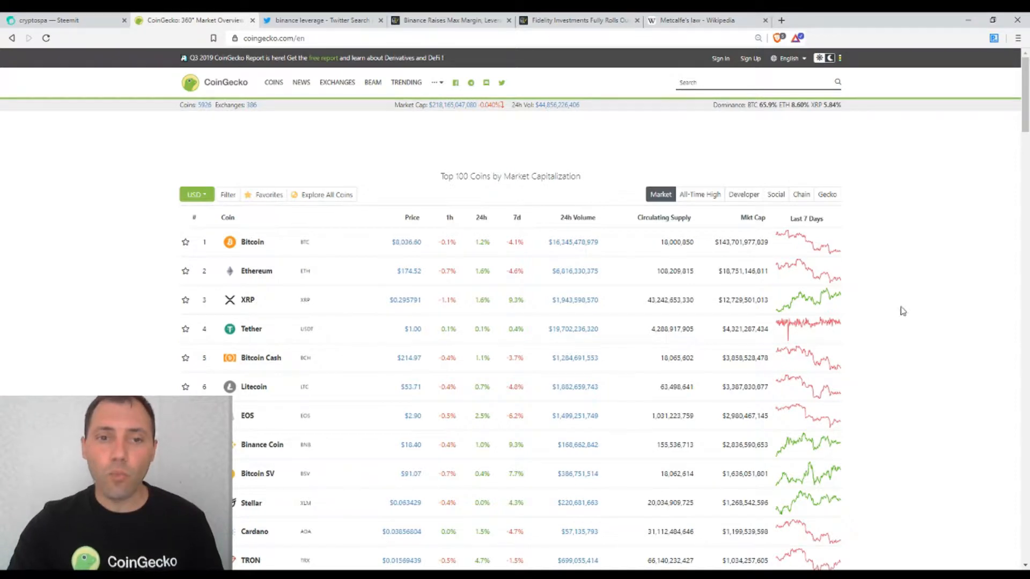
{"action": "left_click", "coordinate": [706, 19]}
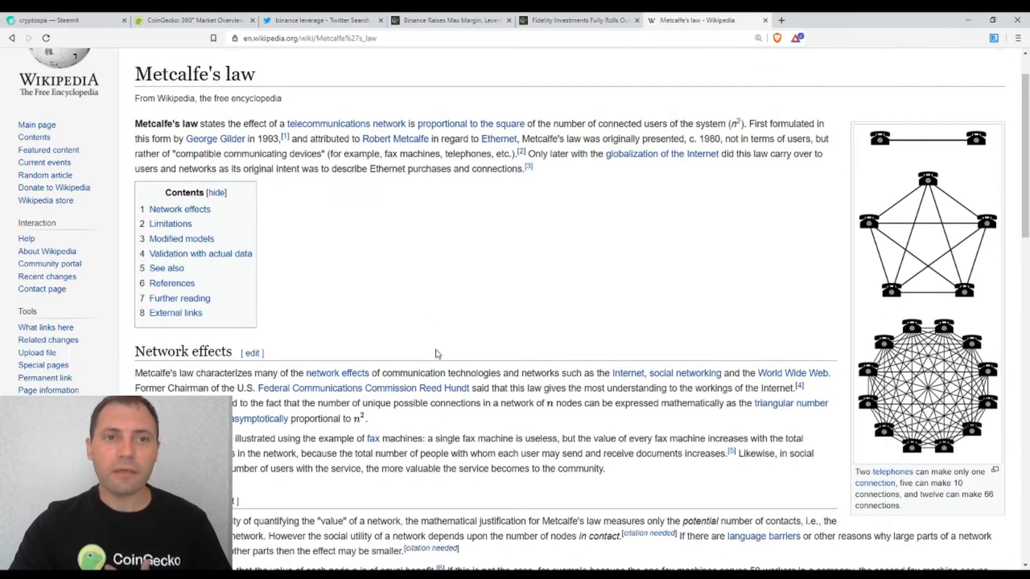
{"action": "mouse_move", "coordinate": [448, 329]}
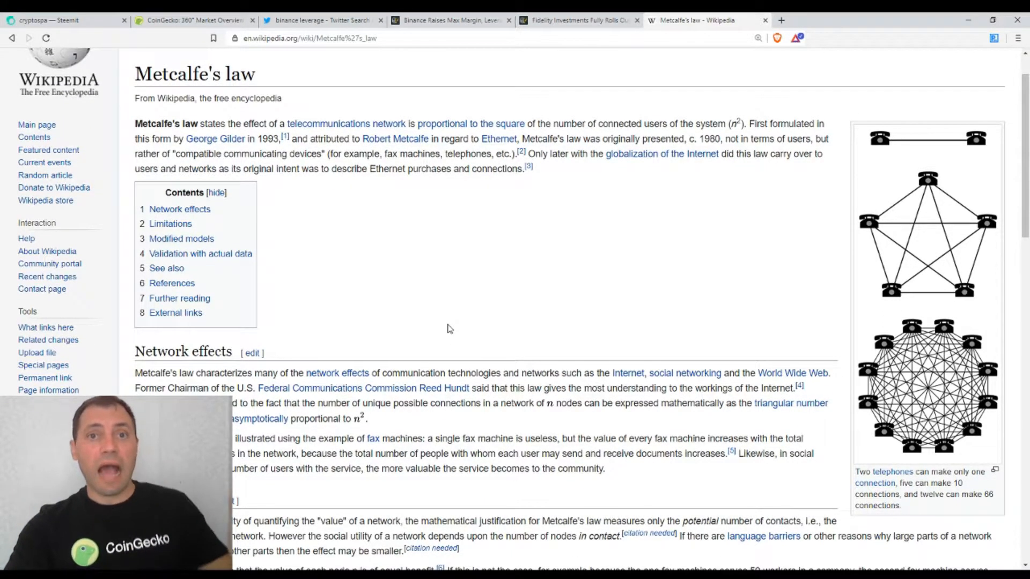
{"action": "scroll", "scroll_direction": "down", "scroll_amount": 3}
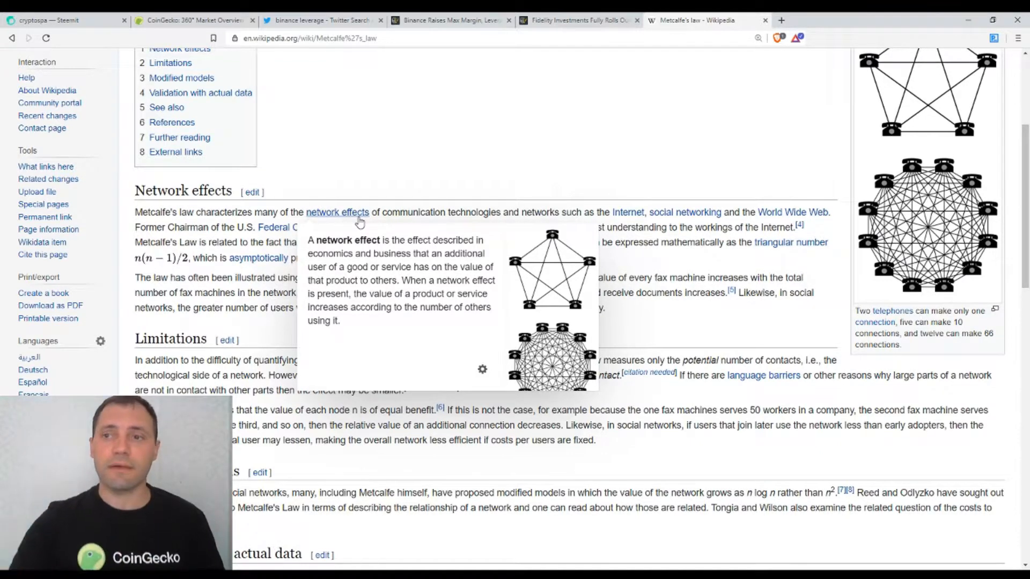
{"action": "mouse_move", "coordinate": [599, 193]}
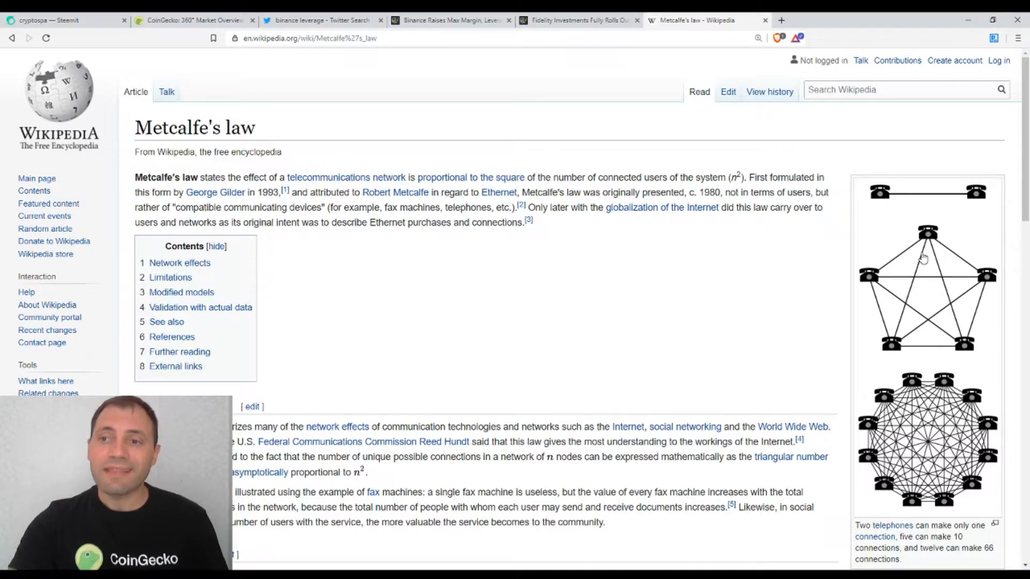
{"action": "scroll", "scroll_direction": "down", "scroll_amount": 3}
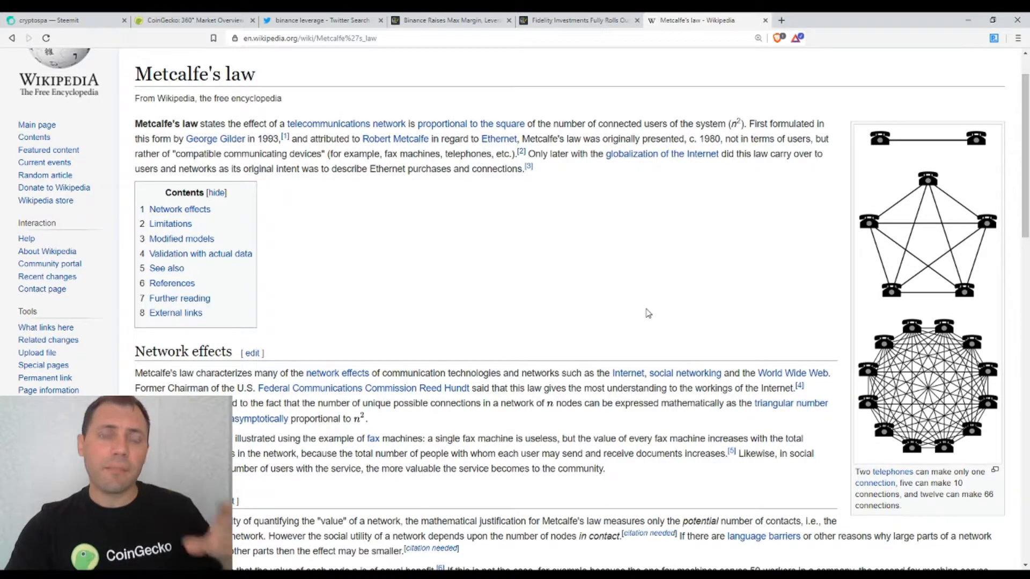
{"action": "mouse_move", "coordinate": [655, 311]}
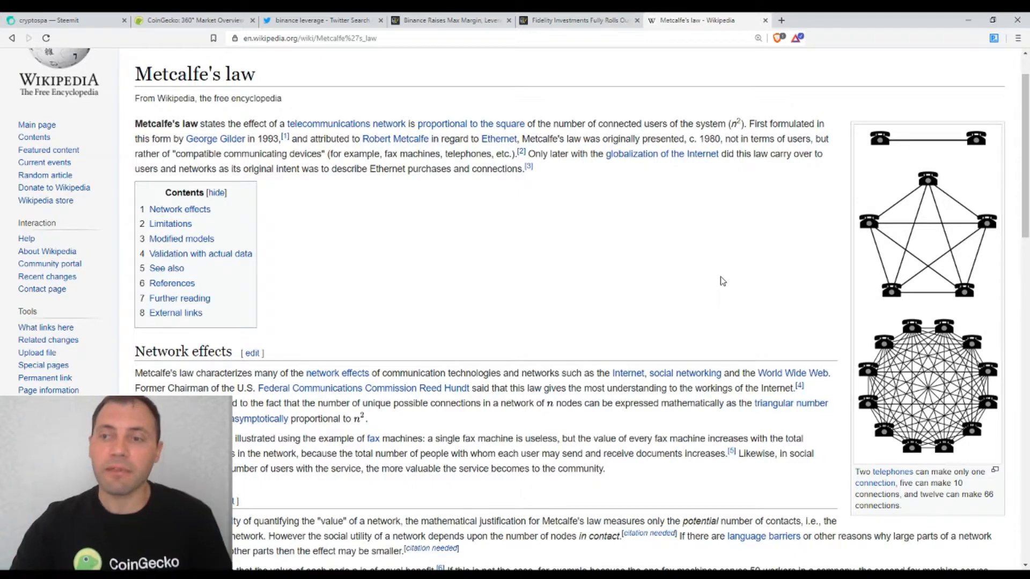
{"action": "scroll", "scroll_direction": "down", "scroll_amount": 3}
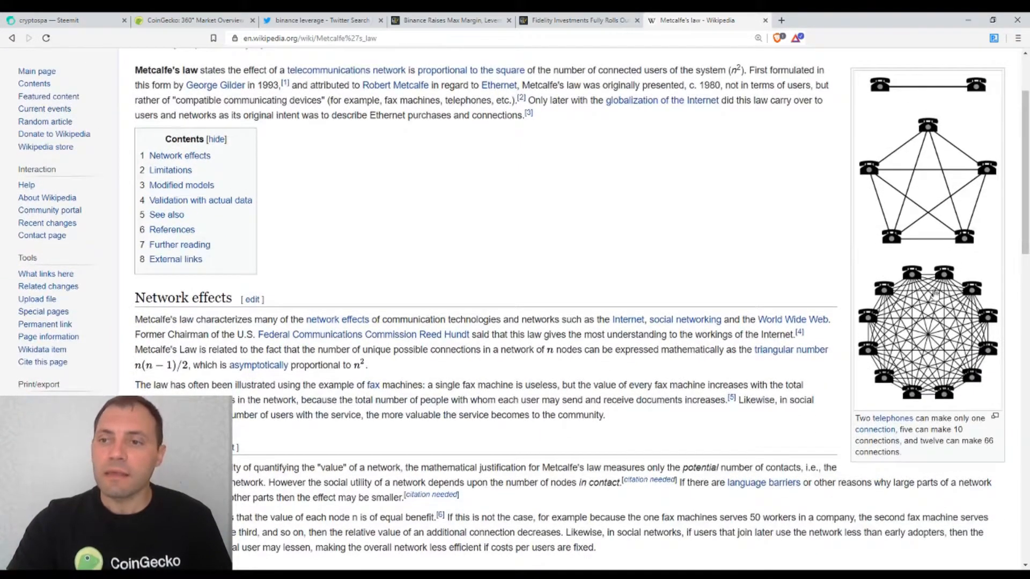
Step: Scroll the Metcalfe's law article down to its Network effects and Limitations sections
{"action": "scroll", "scroll_direction": "down", "scroll_amount": 3}
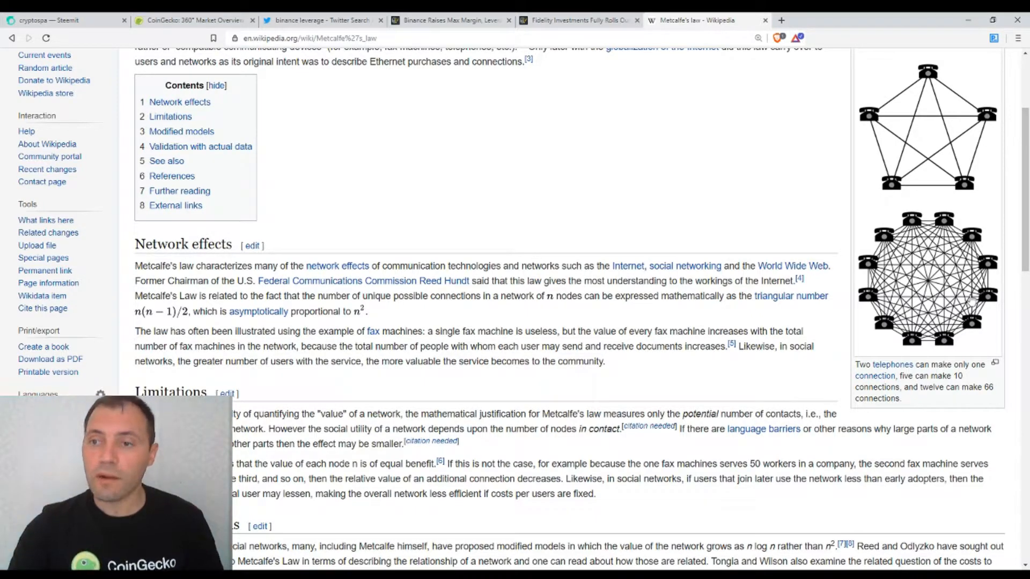
{"action": "scroll", "scroll_direction": "down", "scroll_amount": 3}
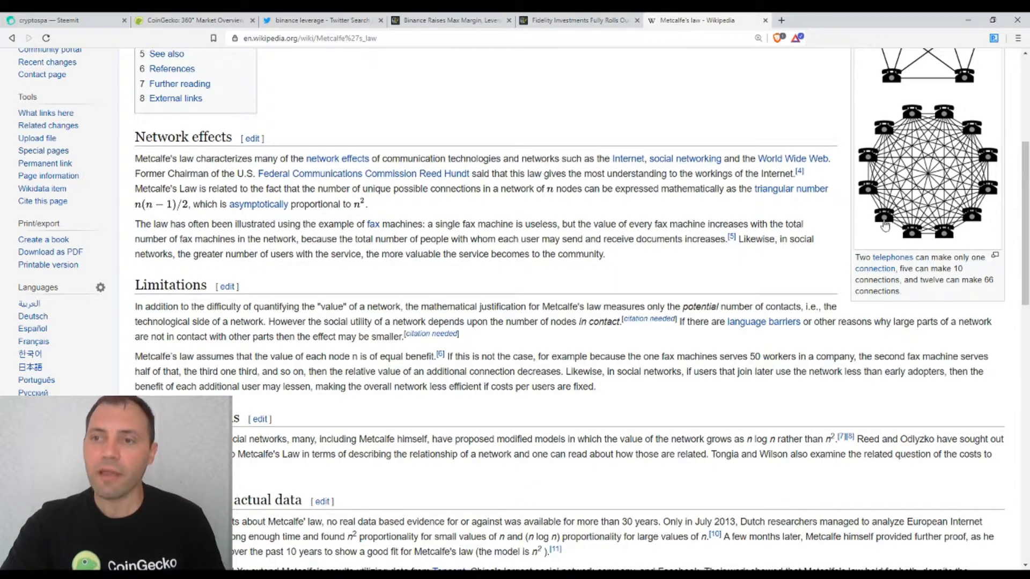
{"action": "mouse_move", "coordinate": [932, 235]}
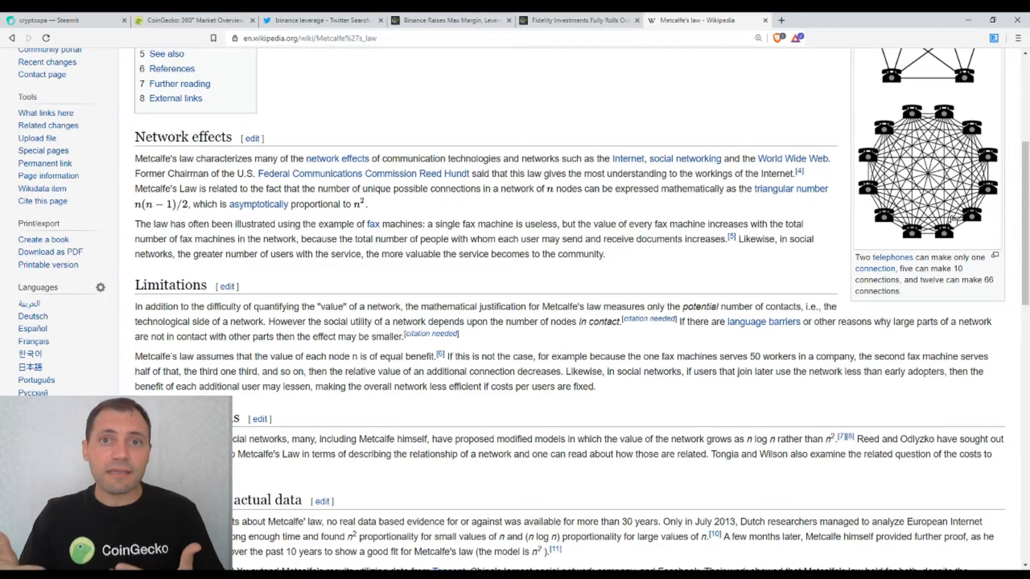
{"action": "mouse_move", "coordinate": [863, 168]}
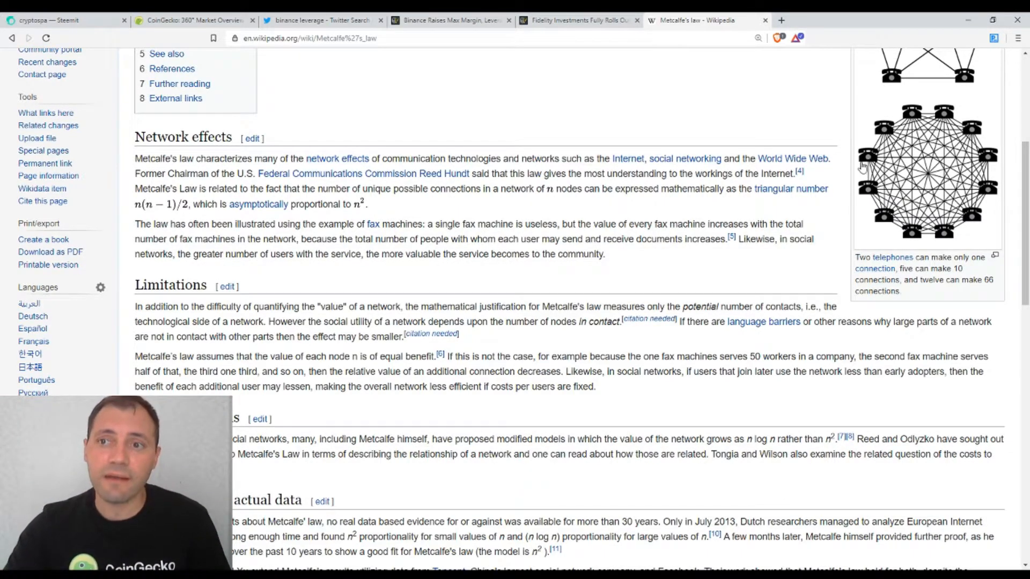
{"action": "mouse_move", "coordinate": [924, 124]}
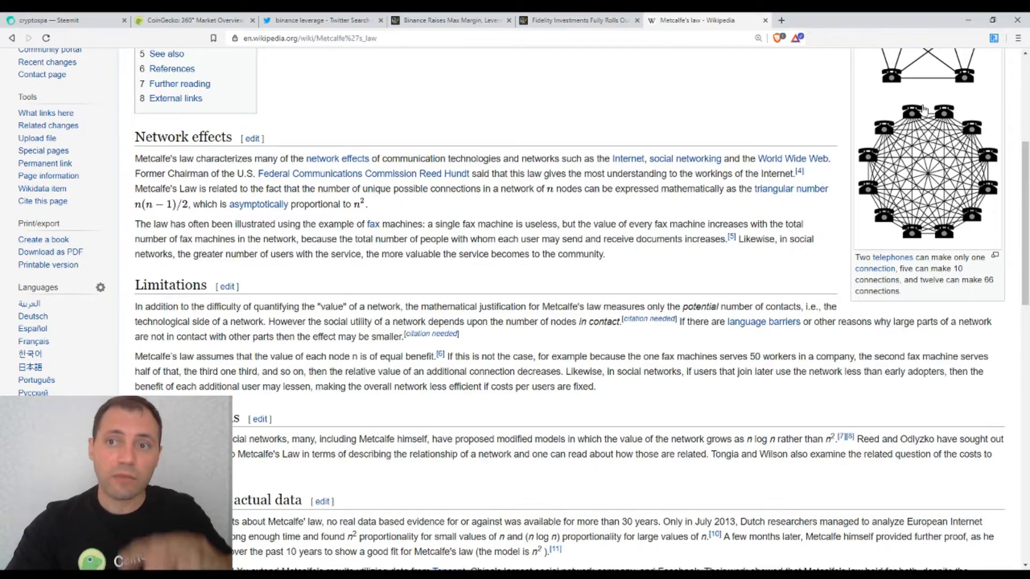
{"action": "mouse_move", "coordinate": [792, 159]}
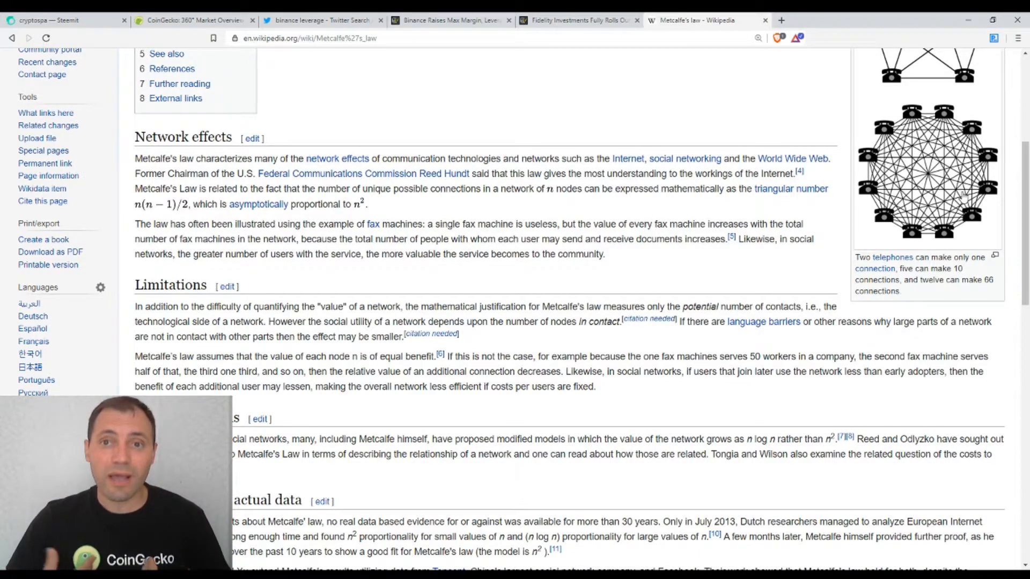
{"action": "left_click", "coordinate": [577, 20]}
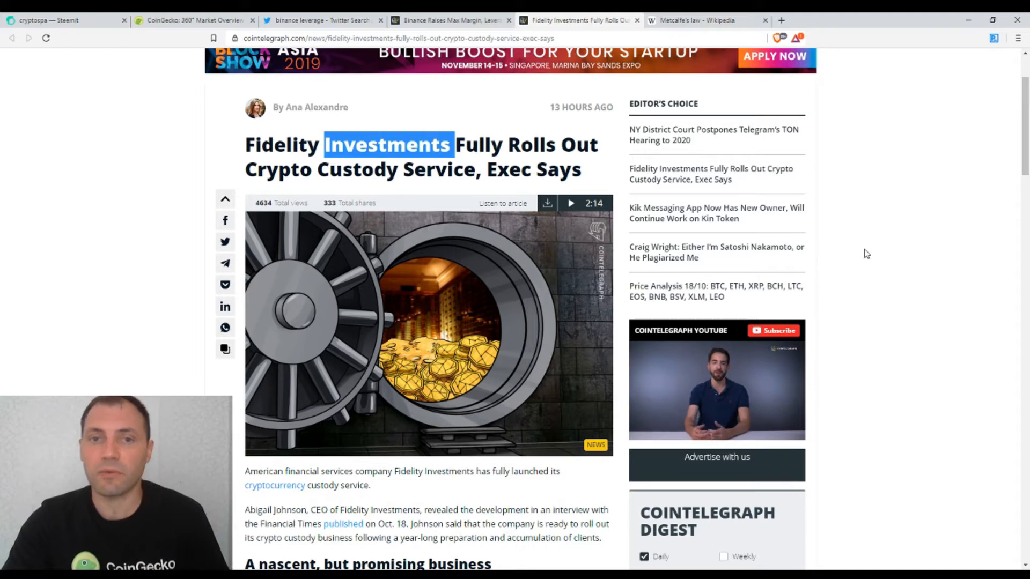
Step: Scroll the Fidelity article to its top and switch back to the cryptospa Steemit blog
{"action": "scroll", "scroll_direction": "up", "scroll_amount": 3}
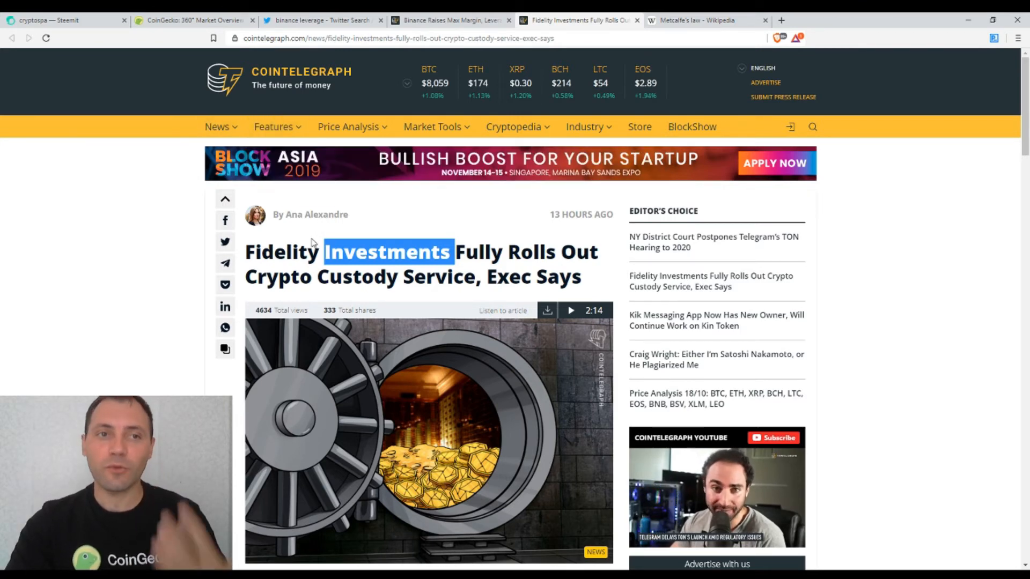
{"action": "left_click", "coordinate": [59, 20]}
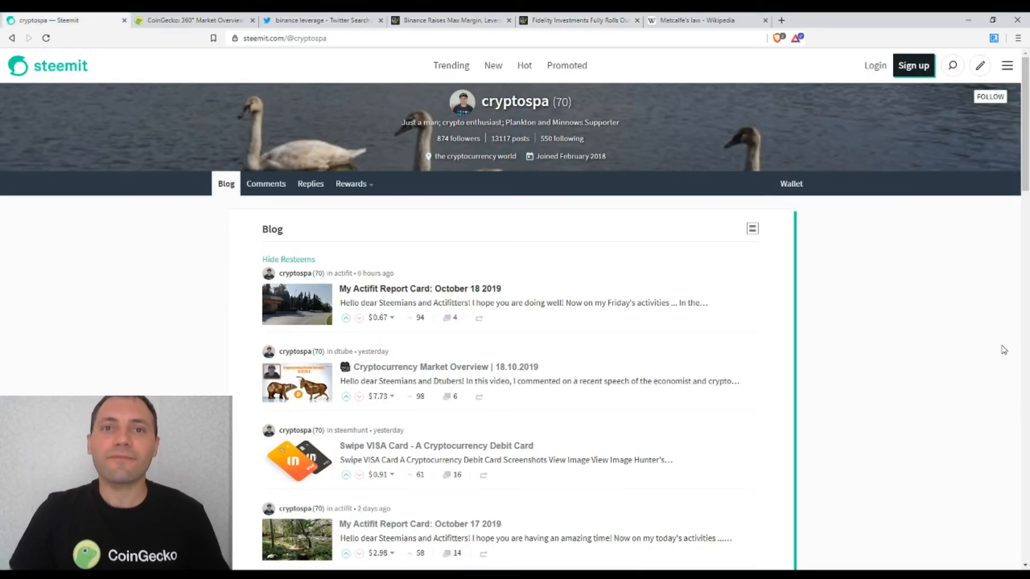